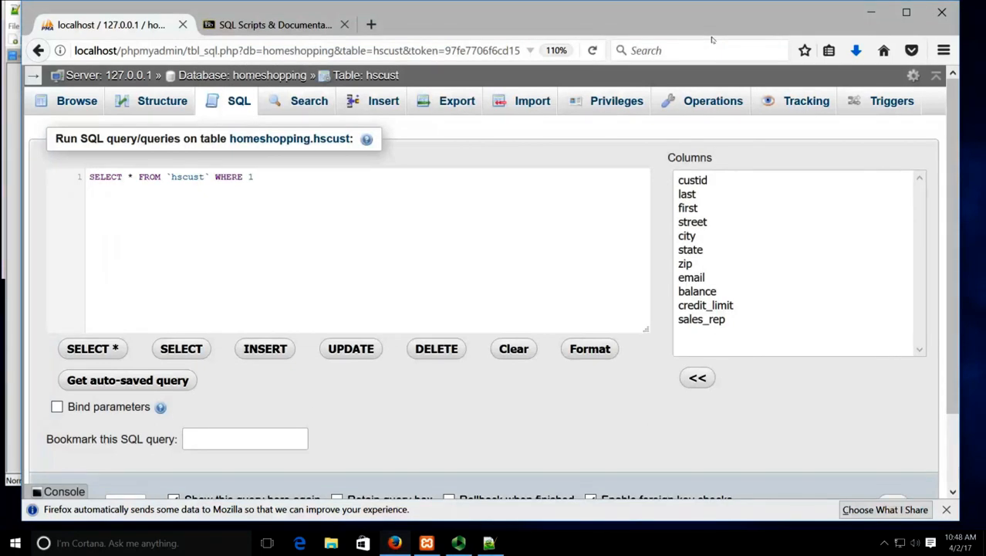
{"action": "mouse_move", "coordinate": [974, 111]}
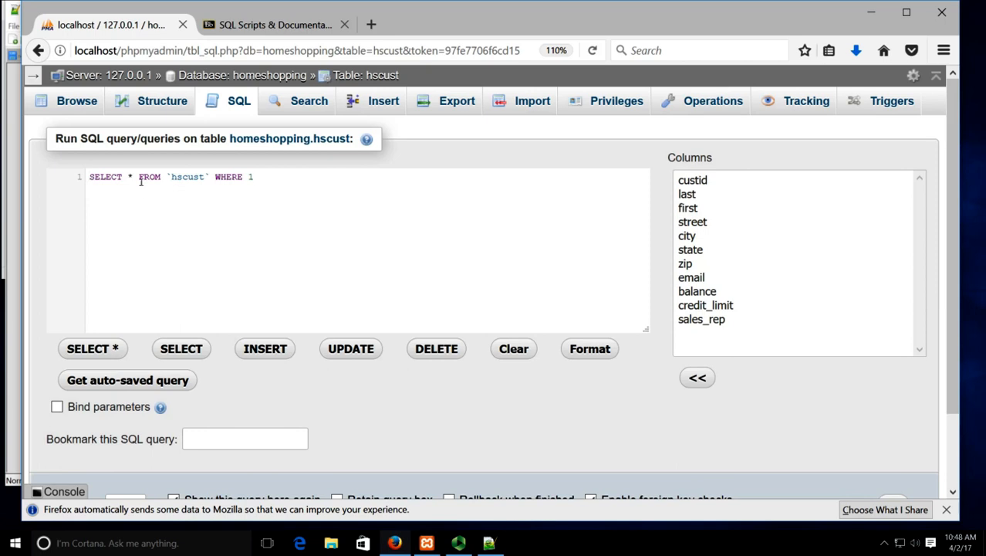
- Rewrite the query as SELECT custid FROM `hscust`, with FROM on its own line and WHERE 1 removed
{"action": "key", "text": "Enter"}
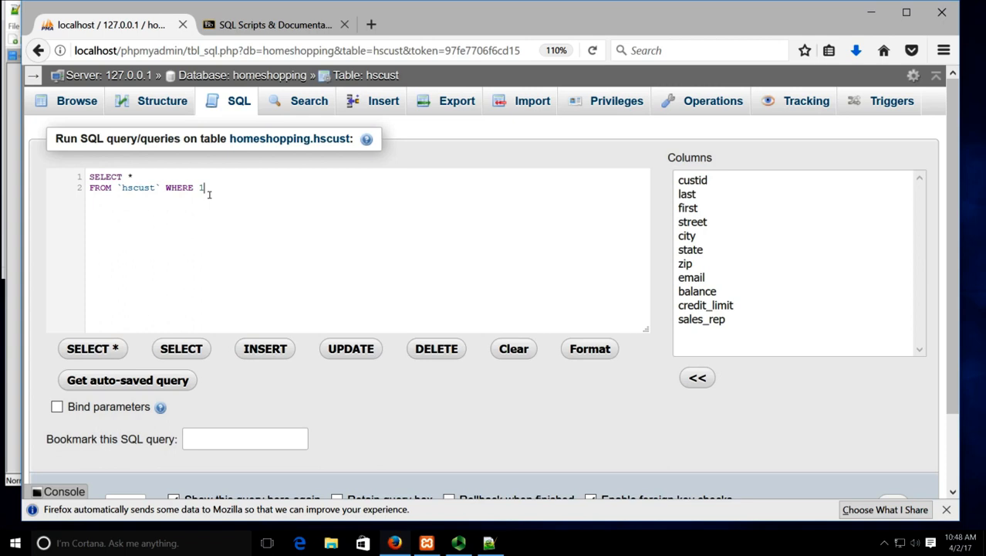
{"action": "key", "text": "BackSpace"}
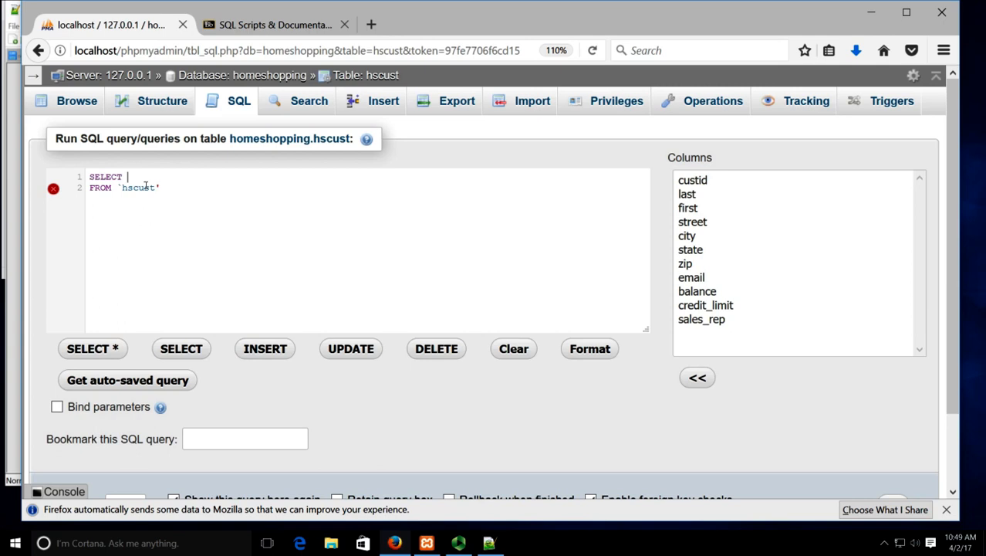
{"action": "type", "text": "cu"}
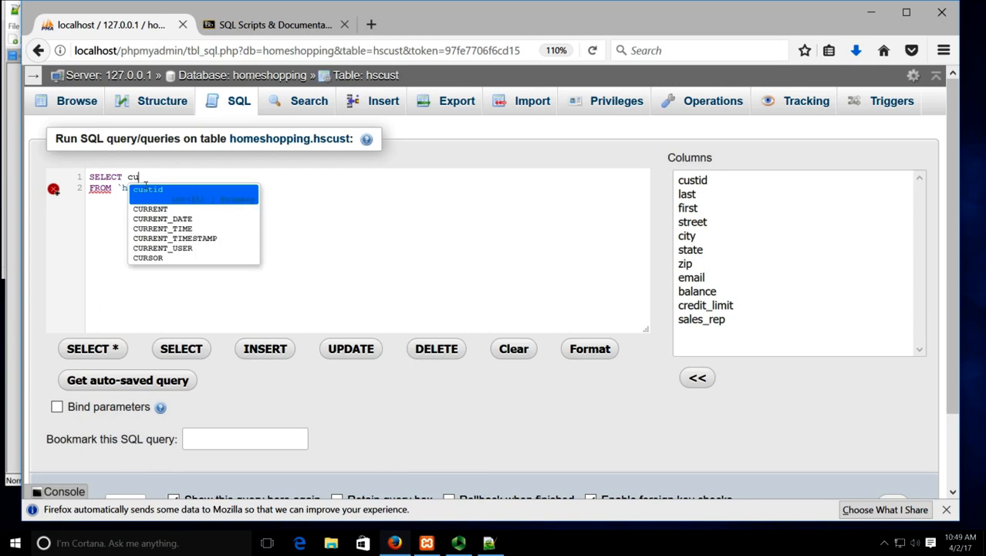
{"action": "left_click", "coordinate": [147, 189]}
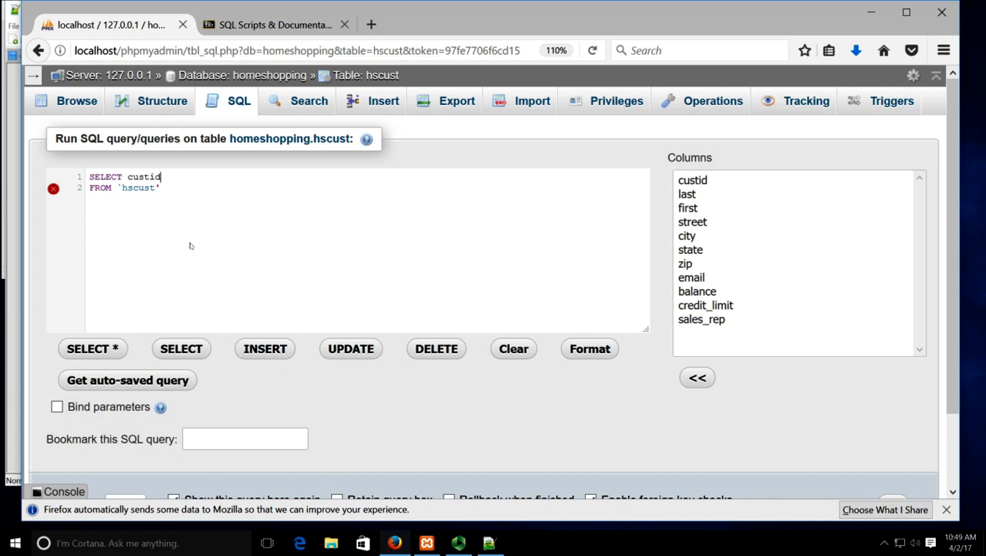
{"action": "mouse_move", "coordinate": [342, 289]}
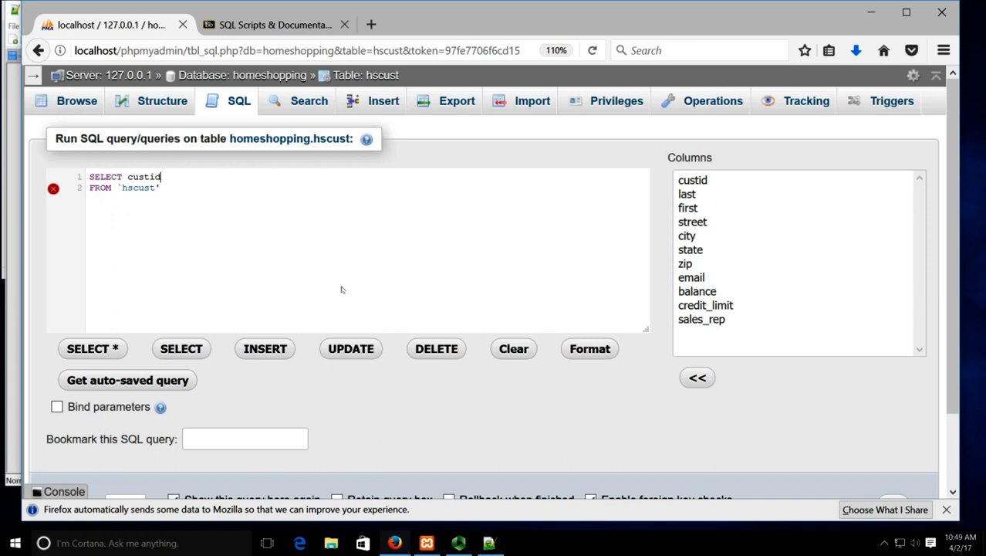
{"action": "scroll", "scroll_direction": "down", "scroll_amount": 3}
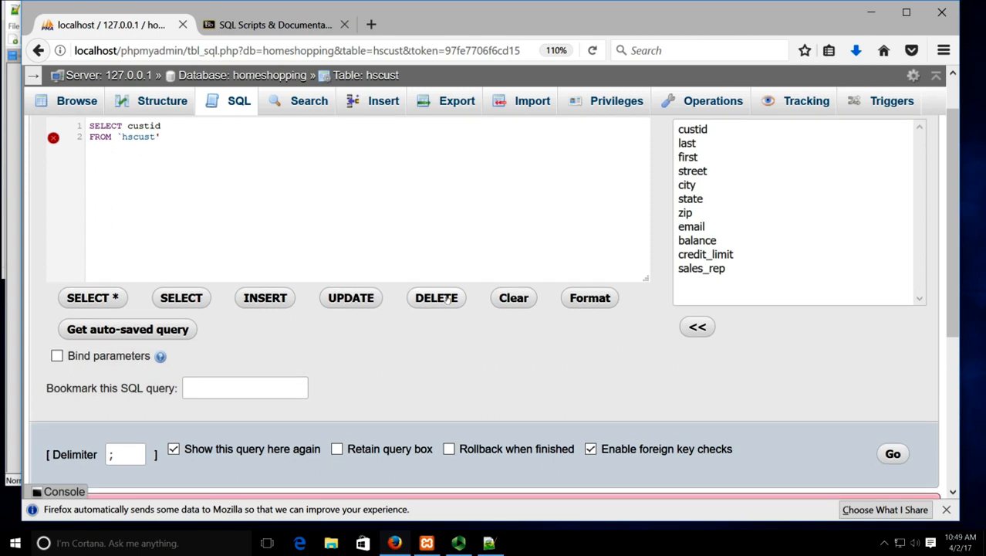
- Run the custid query, then rerun it as SELECT custid AS CustomerID
{"action": "left_click", "coordinate": [892, 453]}
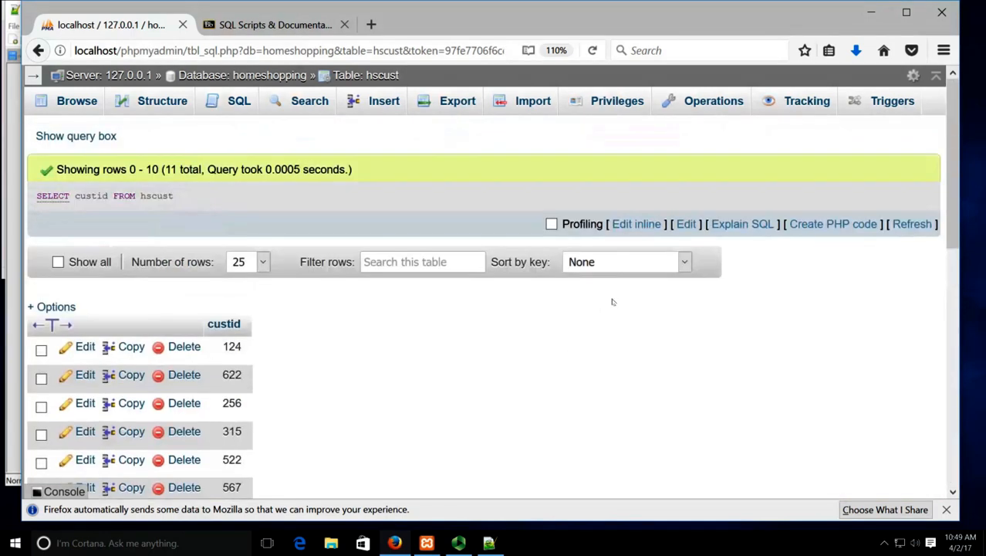
{"action": "mouse_move", "coordinate": [636, 223]}
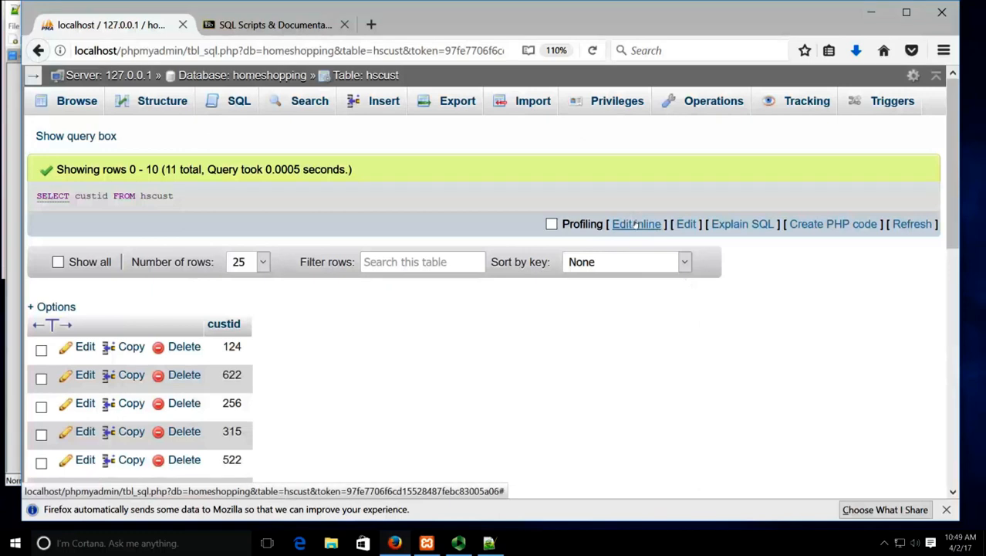
{"action": "left_click", "coordinate": [634, 224]}
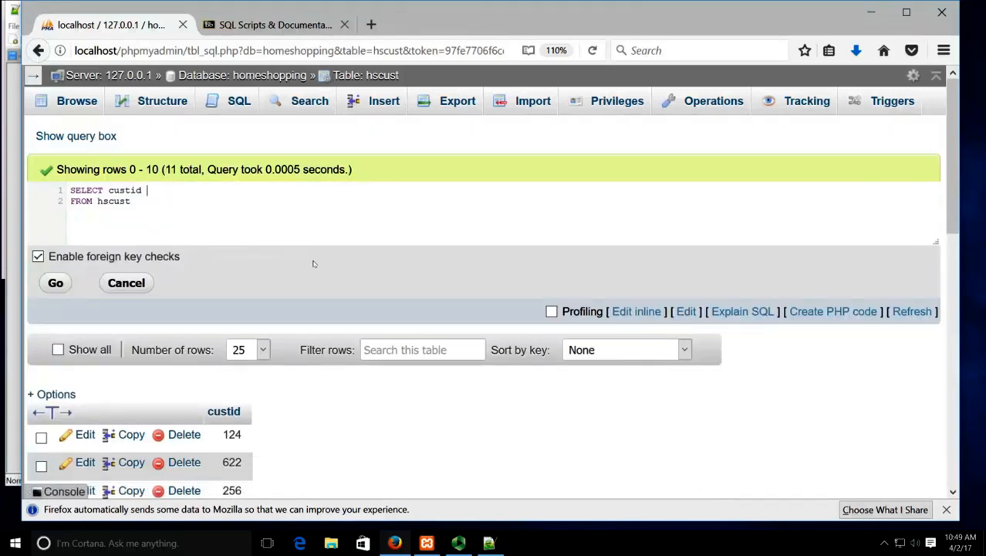
{"action": "type", "text": "A"}
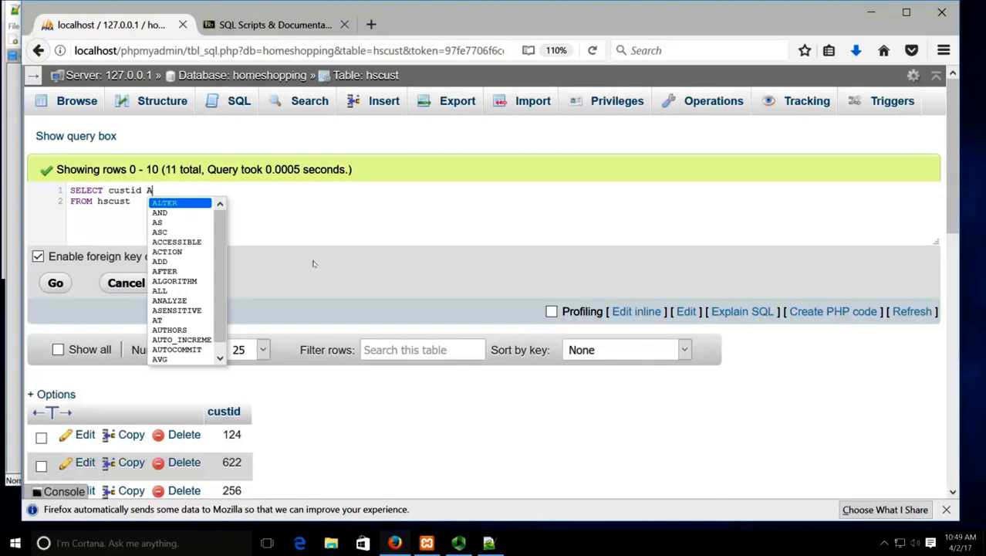
{"action": "type", "text": "s"}
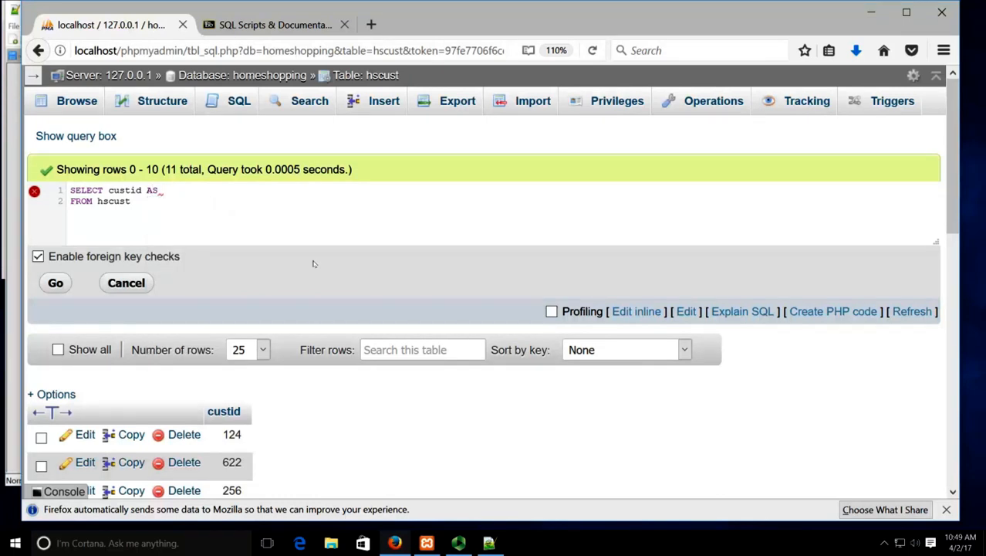
{"action": "type", "text": "Custom"}
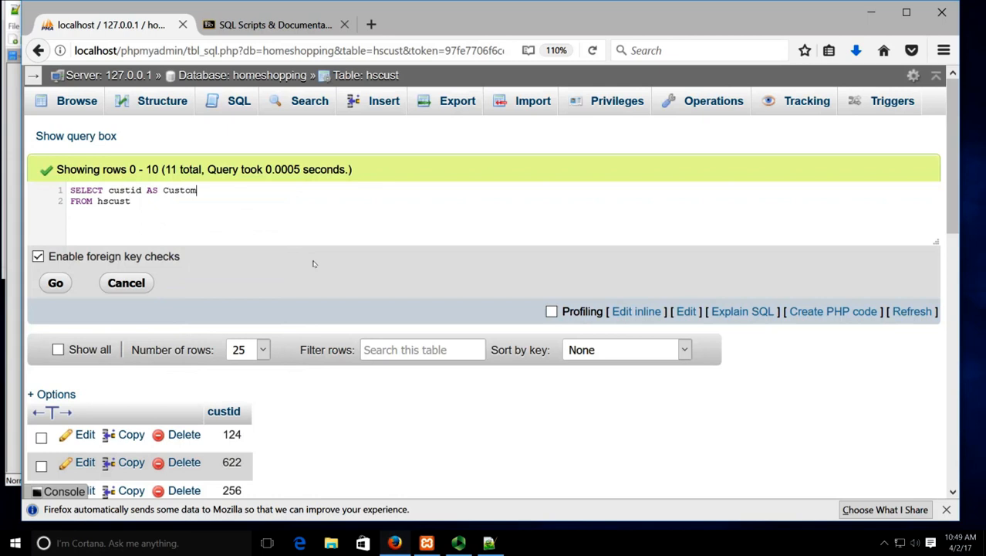
{"action": "type", "text": "erID"}
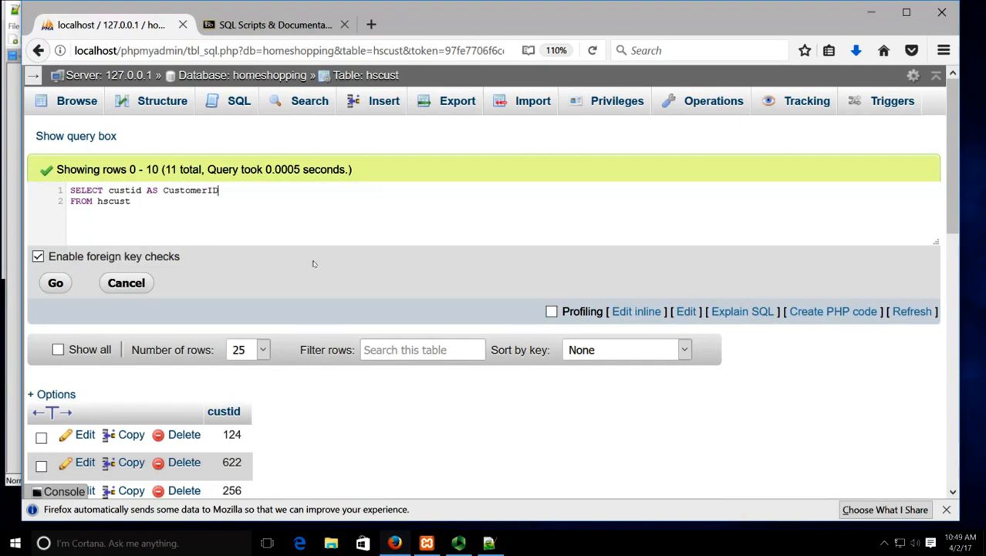
{"action": "mouse_move", "coordinate": [94, 236]}
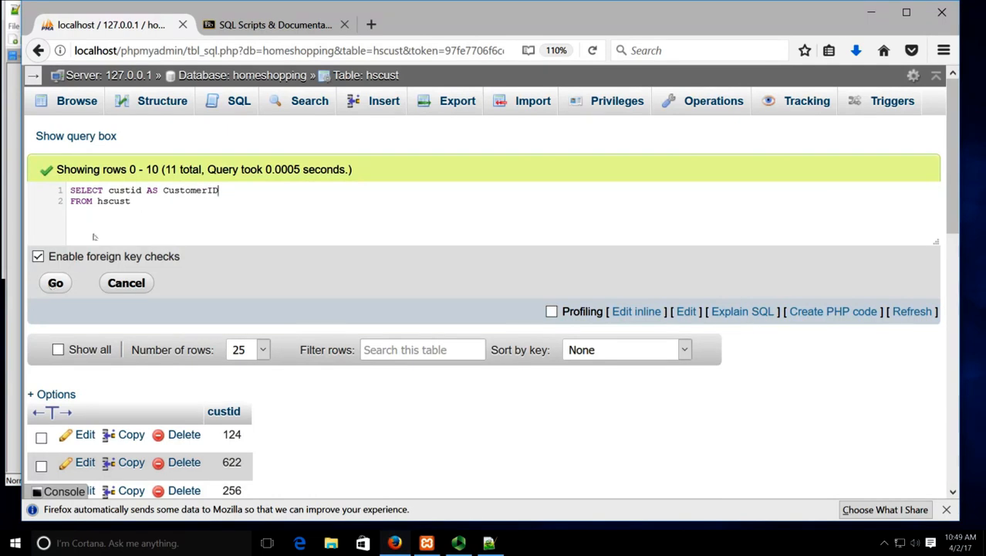
{"action": "left_click", "coordinate": [55, 282]}
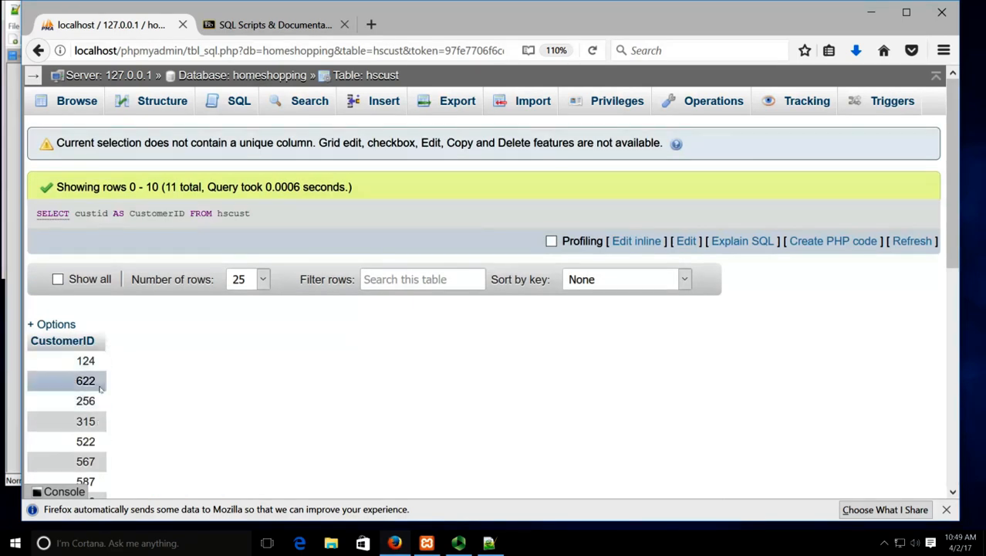
{"action": "mouse_move", "coordinate": [636, 240]}
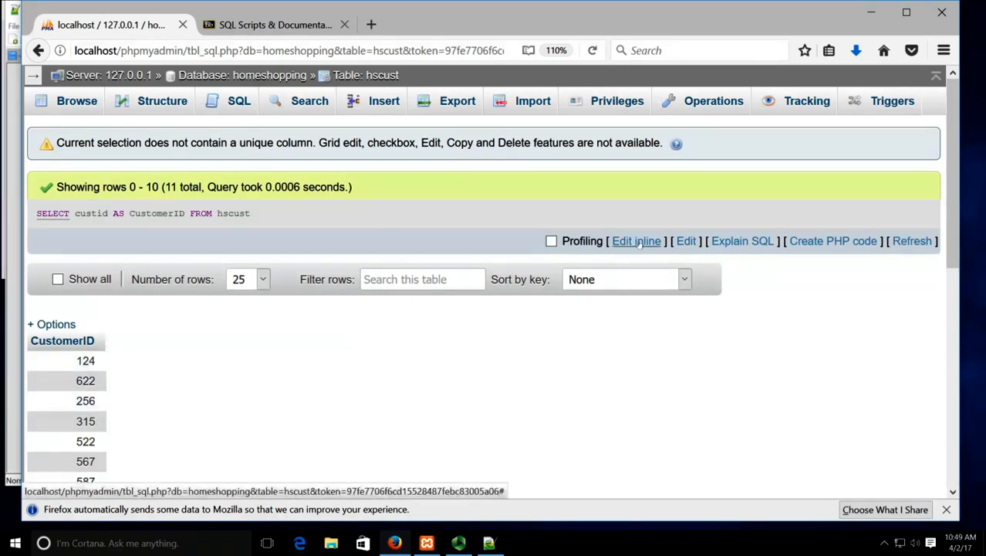
- Change the alias to CustomerIdentity, run the query, and return to editing it
{"action": "left_click", "coordinate": [636, 240]}
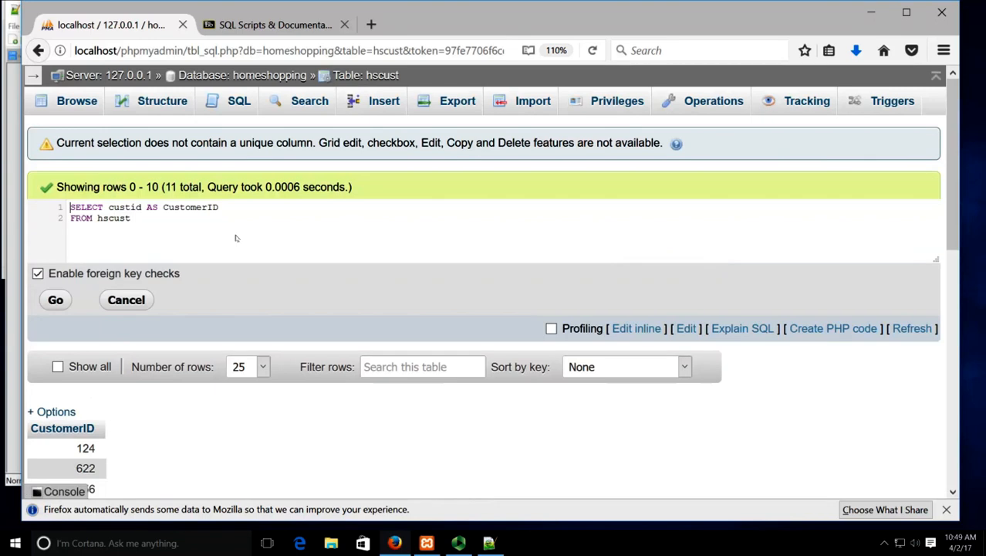
{"action": "mouse_move", "coordinate": [214, 215]}
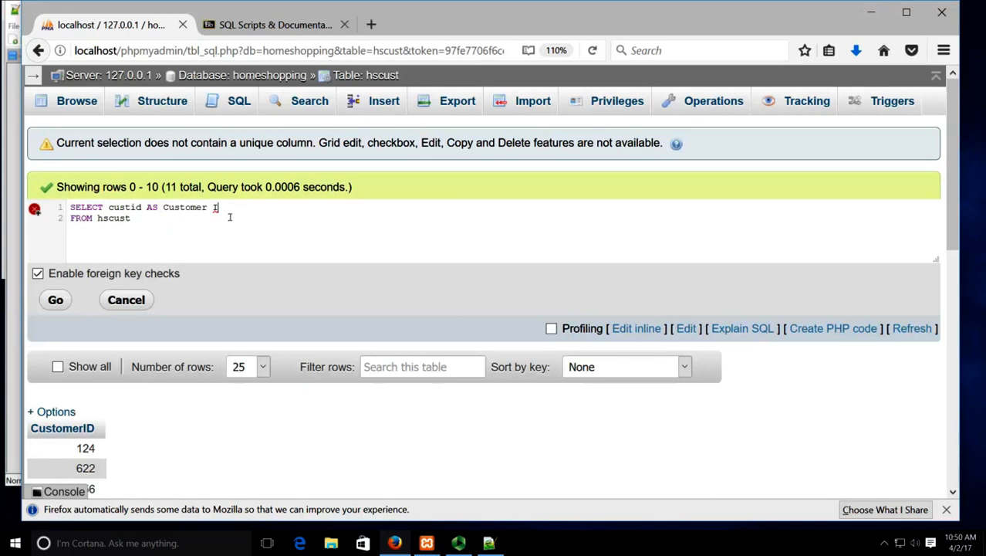
{"action": "type", "text": "dentity\""}
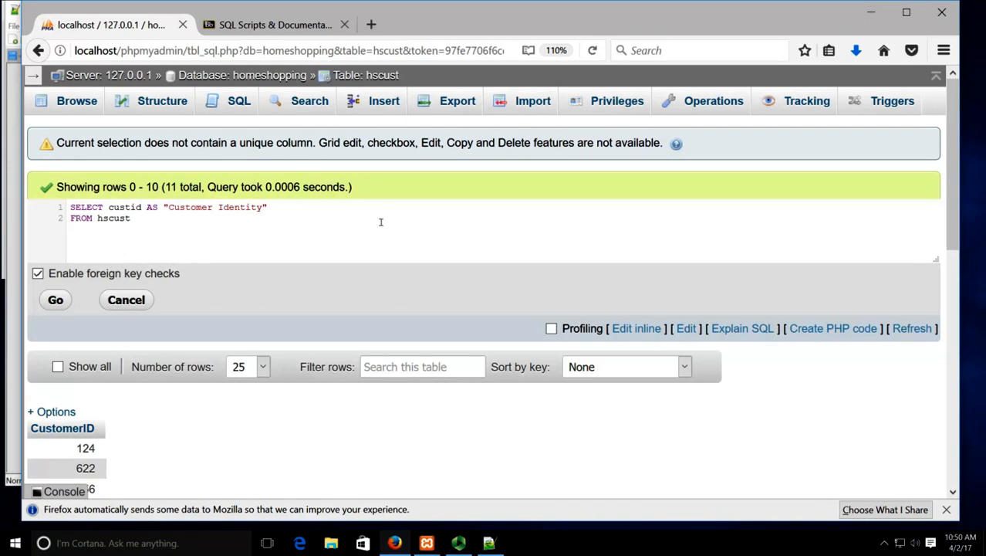
{"action": "mouse_move", "coordinate": [171, 213]}
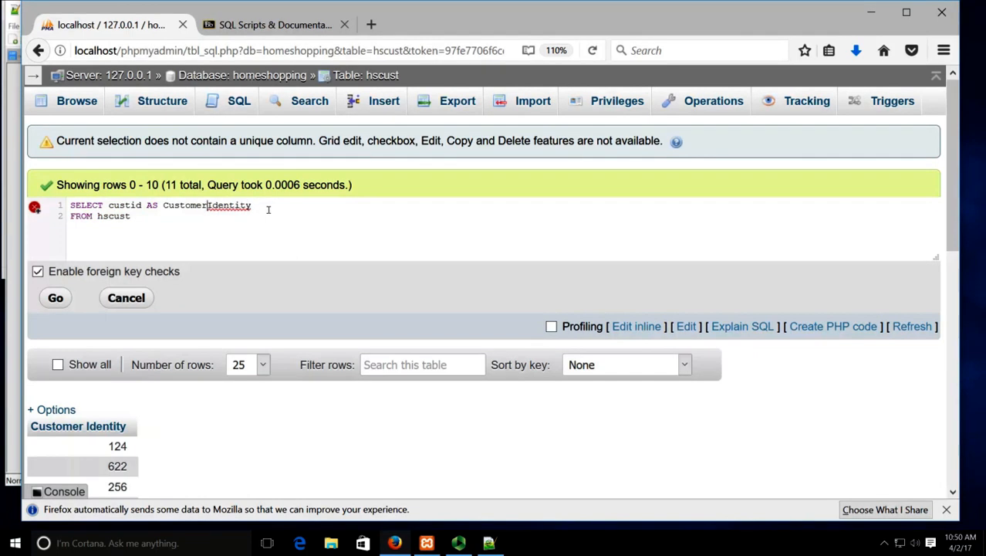
{"action": "left_click", "coordinate": [54, 297]}
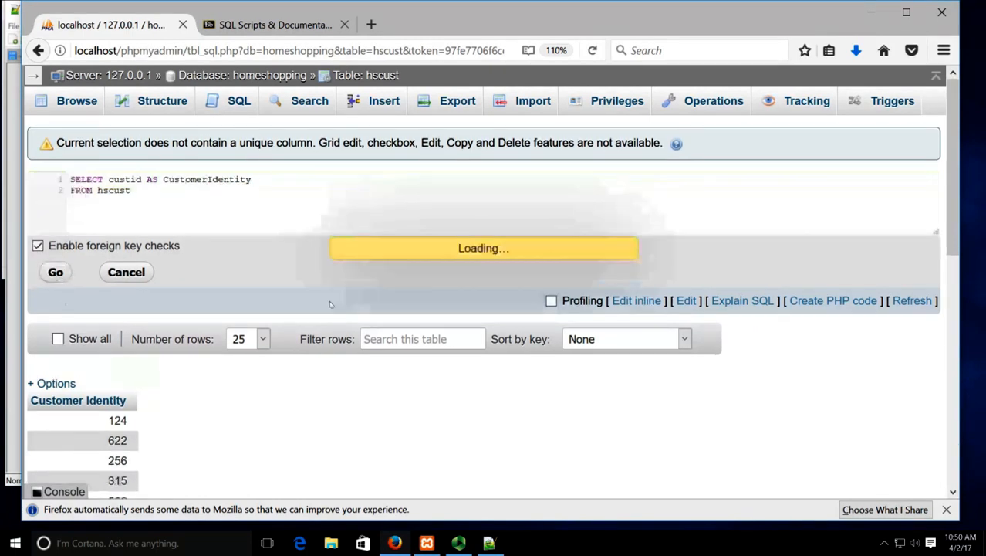
{"action": "left_click", "coordinate": [54, 272]}
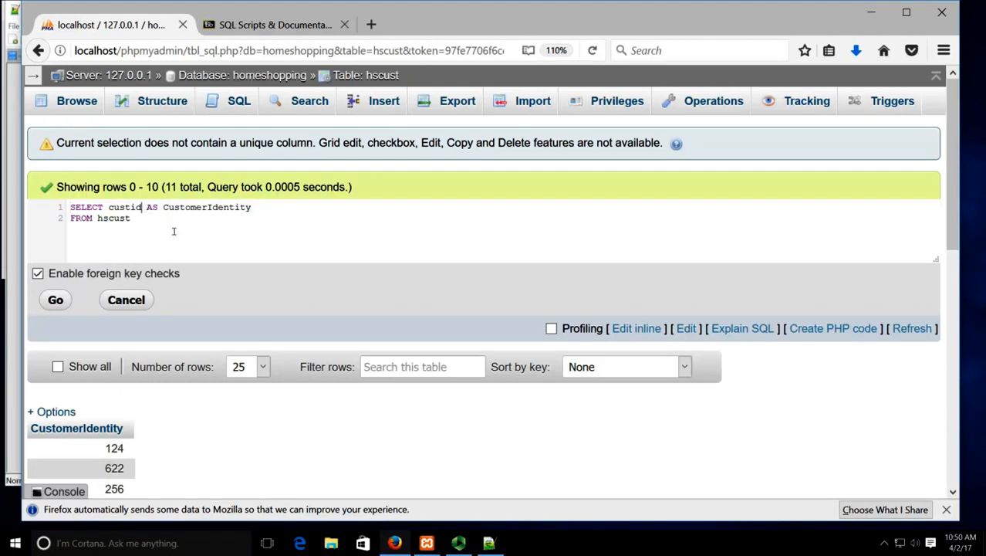
- Add last and first after custid in the SELECT list and run the query
{"action": "type", "text": ",last,first"}
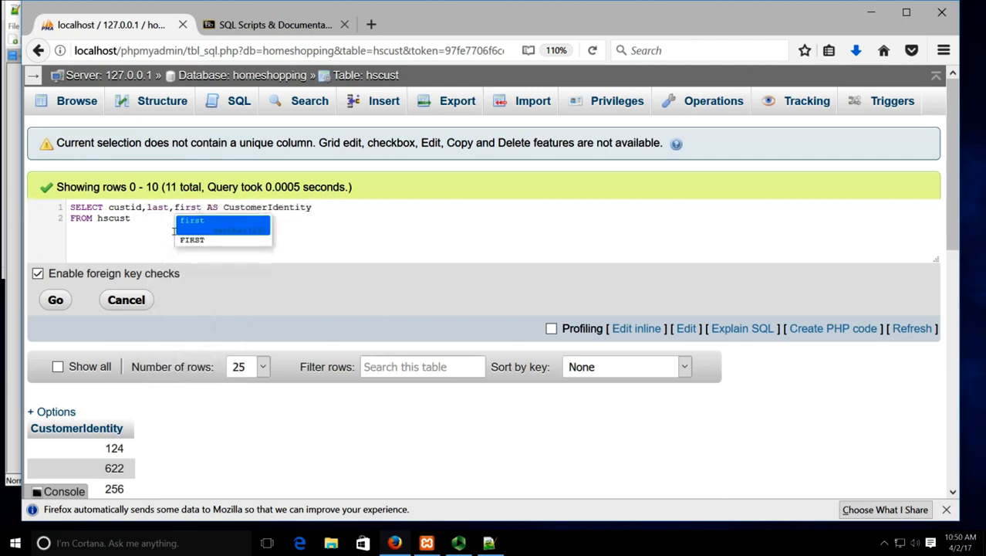
{"action": "left_click", "coordinate": [550, 288]}
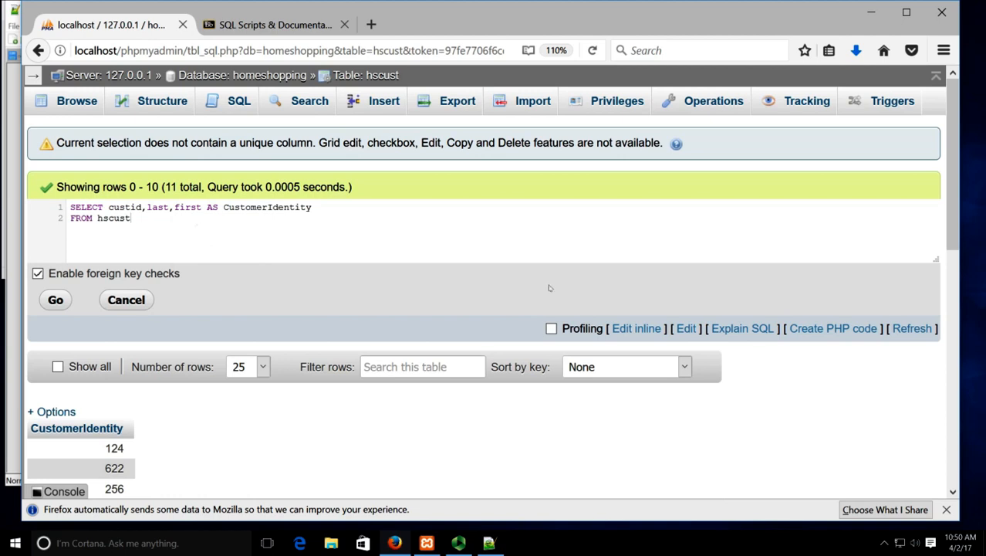
{"action": "left_click", "coordinate": [54, 299]}
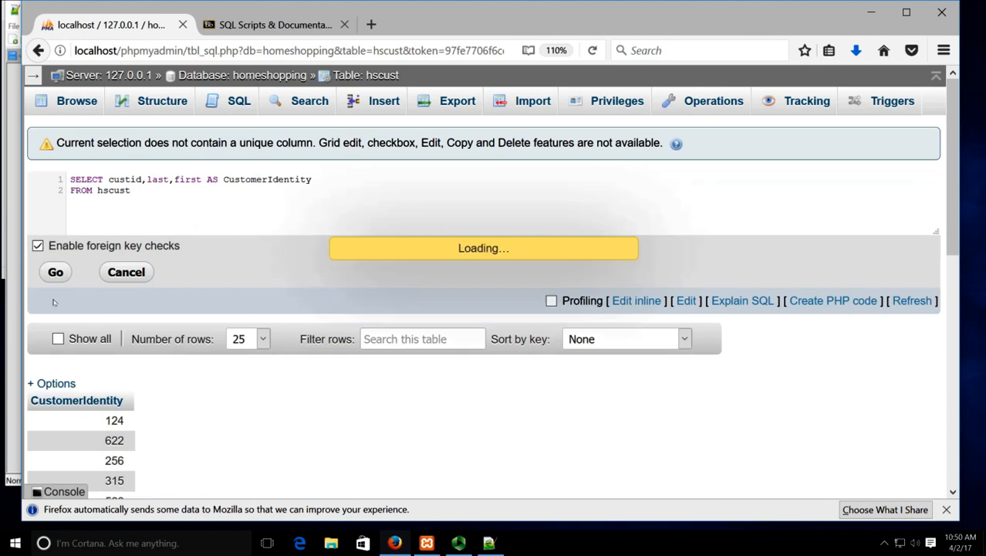
{"action": "left_click", "coordinate": [54, 271]}
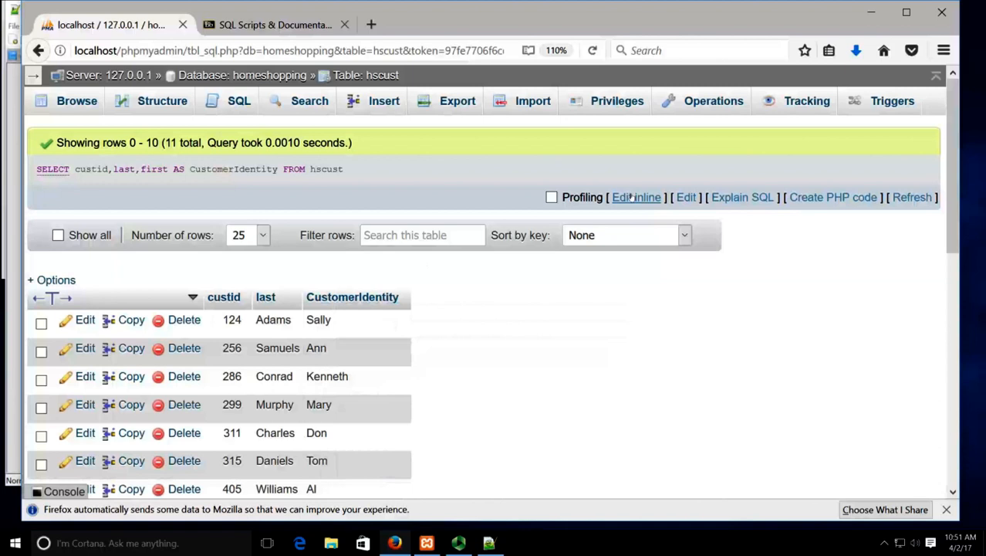
- Select the custid,last,first column list and type CONCAT in front of it
{"action": "left_click", "coordinate": [636, 197]}
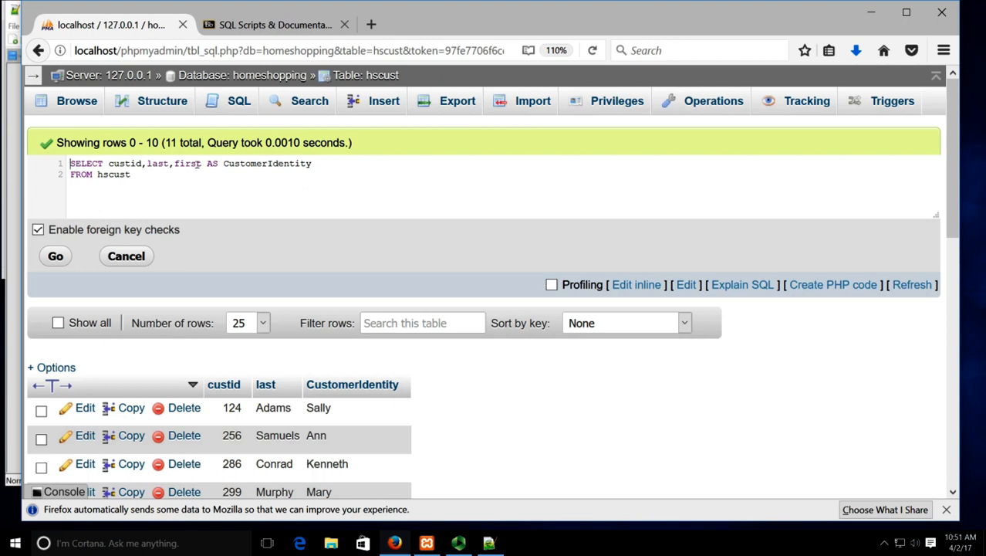
{"action": "double_click", "coordinate": [189, 163]}
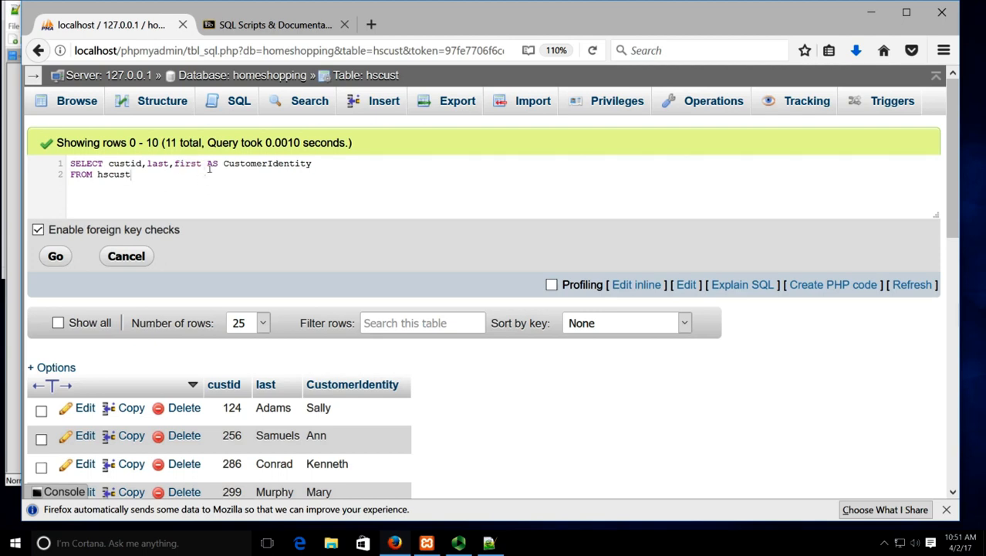
{"action": "left_click_drag", "start_coordinate": [108, 163], "coordinate": [203, 163]}
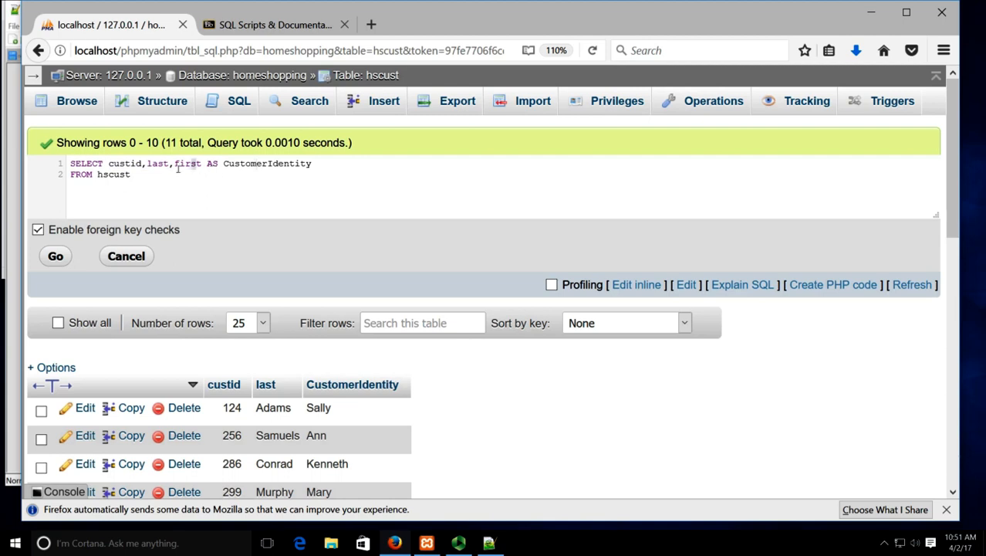
{"action": "left_click_drag", "start_coordinate": [107, 162], "coordinate": [199, 163]}
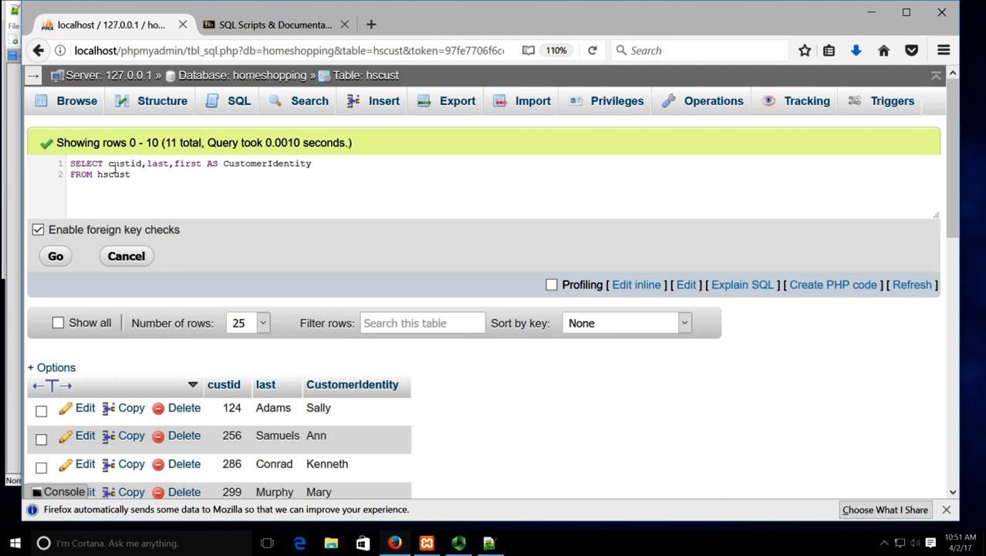
{"action": "type", "text": "CONCAT("}
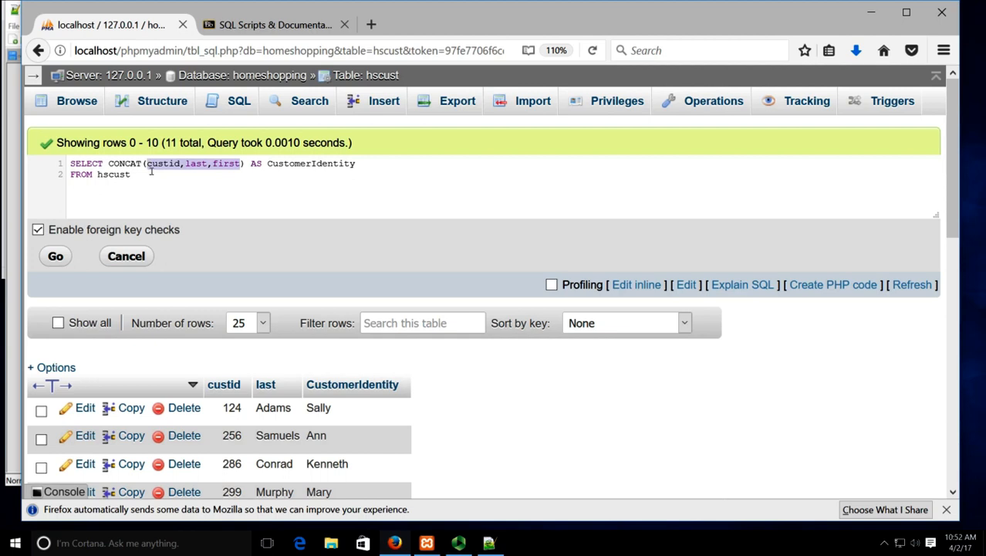
{"action": "mouse_move", "coordinate": [237, 199]}
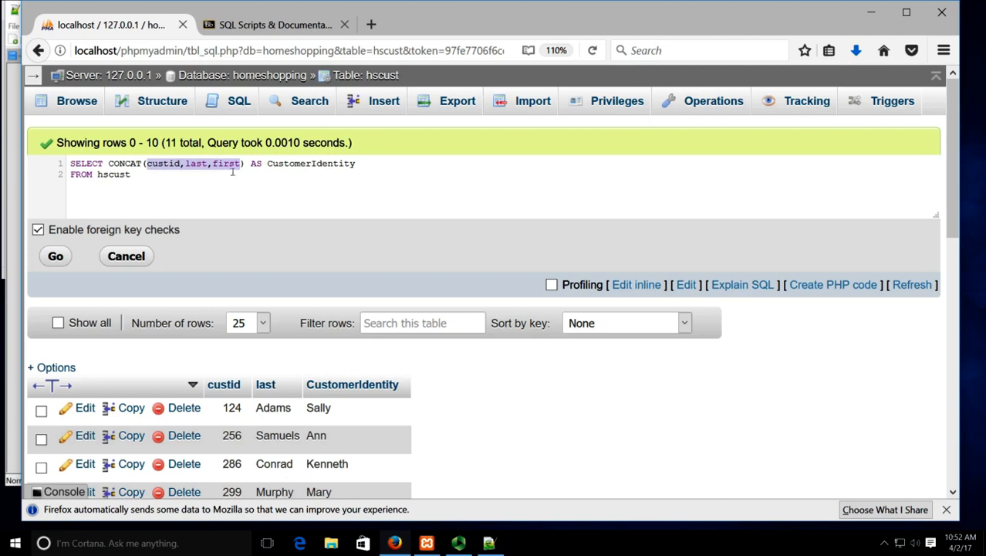
- Complete CONCAT(custid,last,first) AS CustomerIdentity and run the query
{"action": "left_click", "coordinate": [307, 167]}
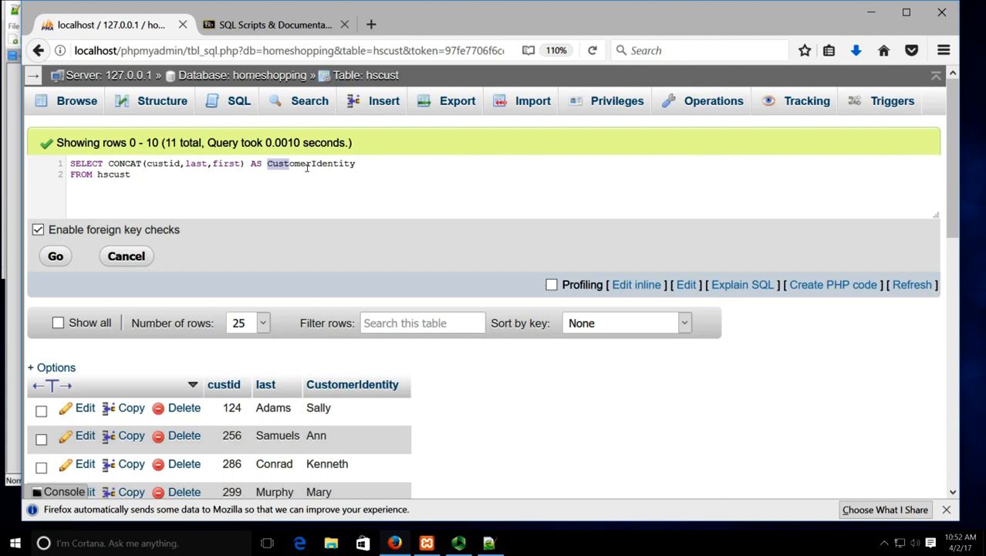
{"action": "double_click", "coordinate": [311, 163]}
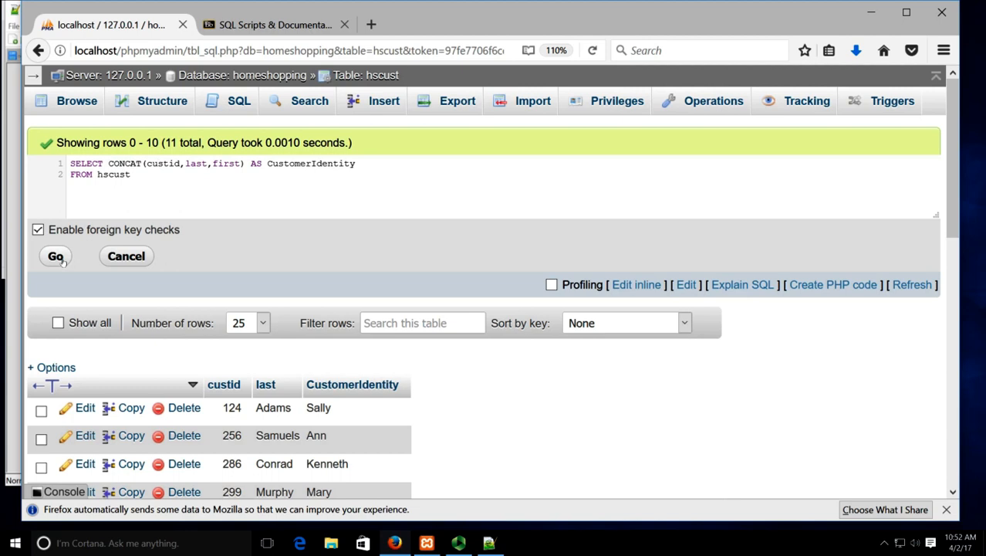
{"action": "left_click", "coordinate": [56, 256]}
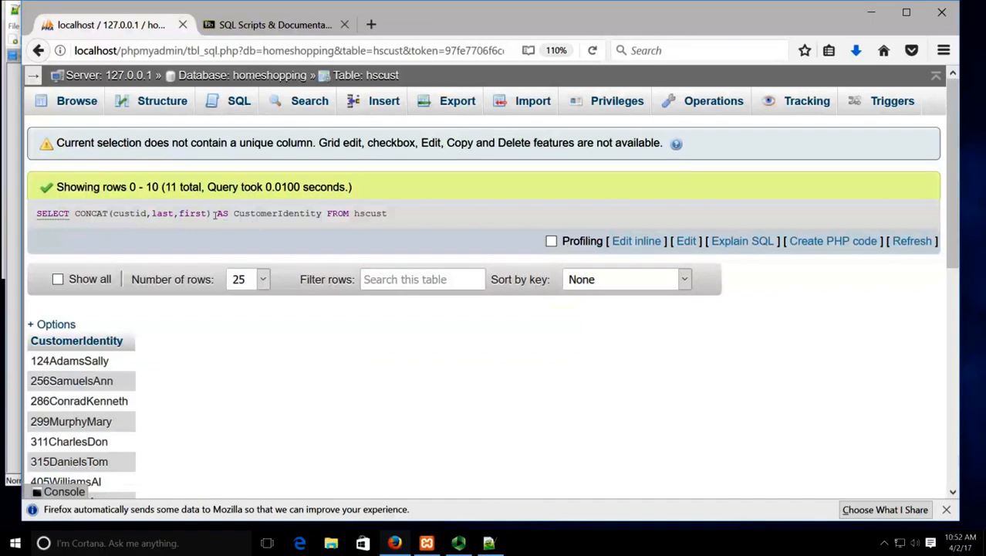
{"action": "double_click", "coordinate": [143, 212]}
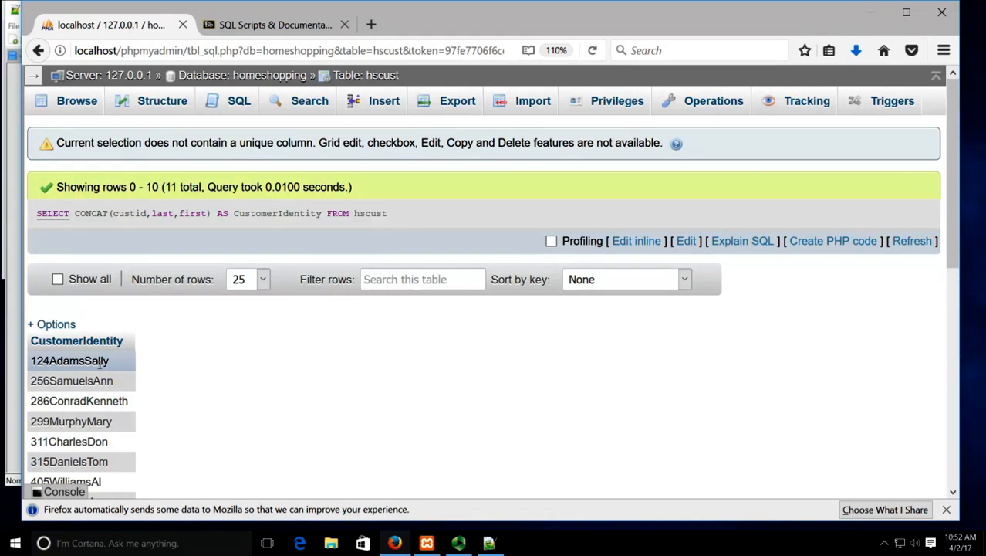
{"action": "left_click", "coordinate": [635, 240]}
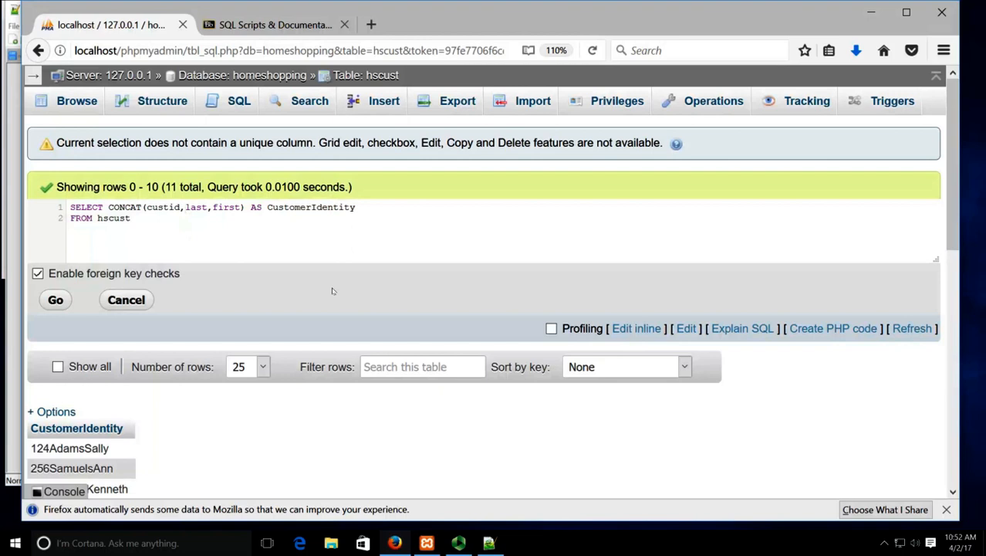
{"action": "type", "text": "\""}
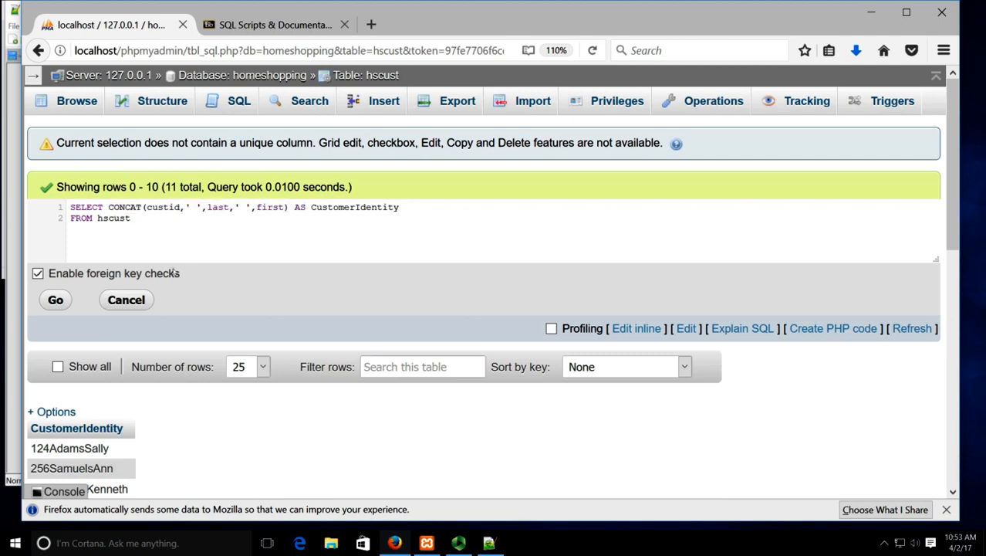
- Run CONCAT(custid,' ',last,' ',first) to get values like 124 Adams Sally
{"action": "left_click", "coordinate": [55, 299]}
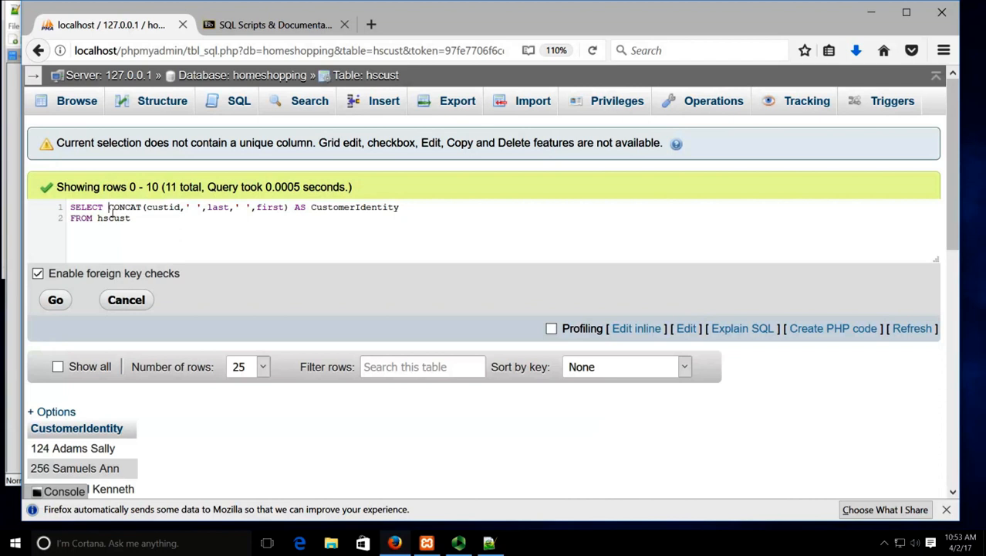
- Add custid before the CONCAT expression and run, returning custid and CustomerIdentity
{"action": "type", "text": "custid,"}
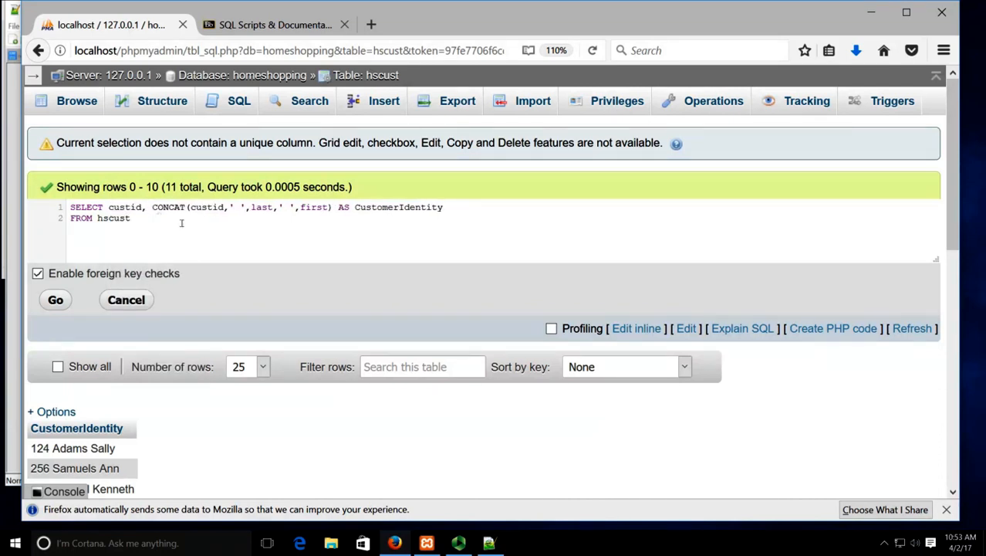
{"action": "double_click", "coordinate": [123, 207]}
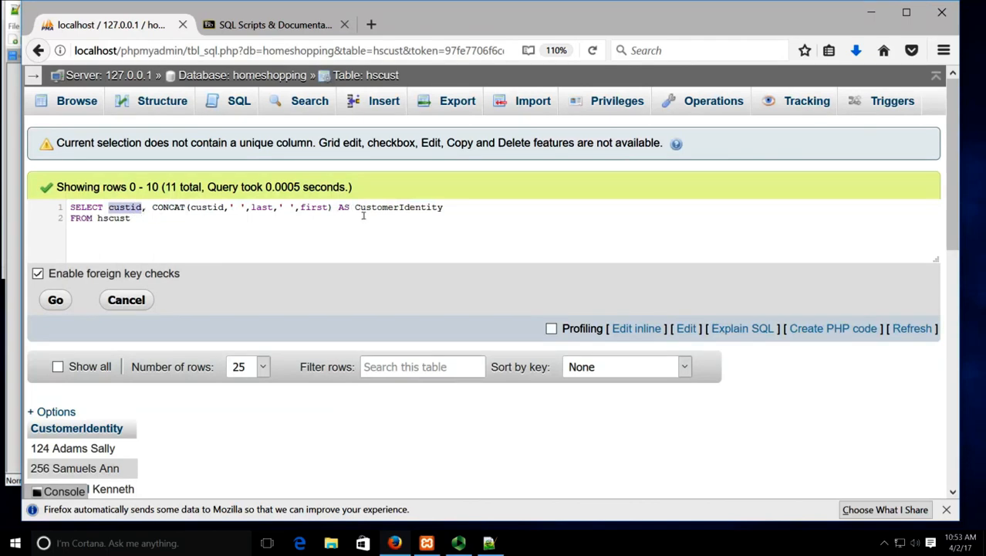
{"action": "double_click", "coordinate": [398, 207]}
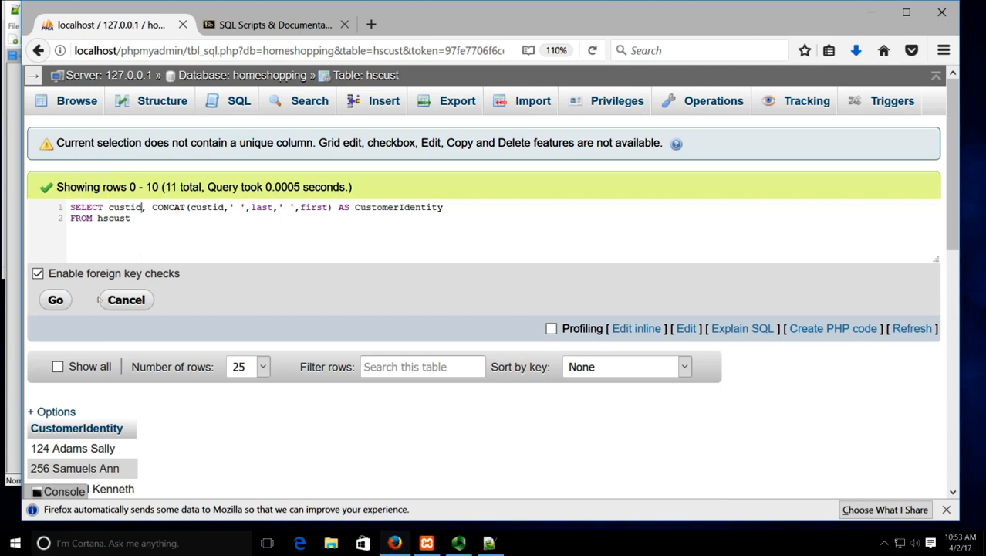
{"action": "left_click", "coordinate": [55, 299]}
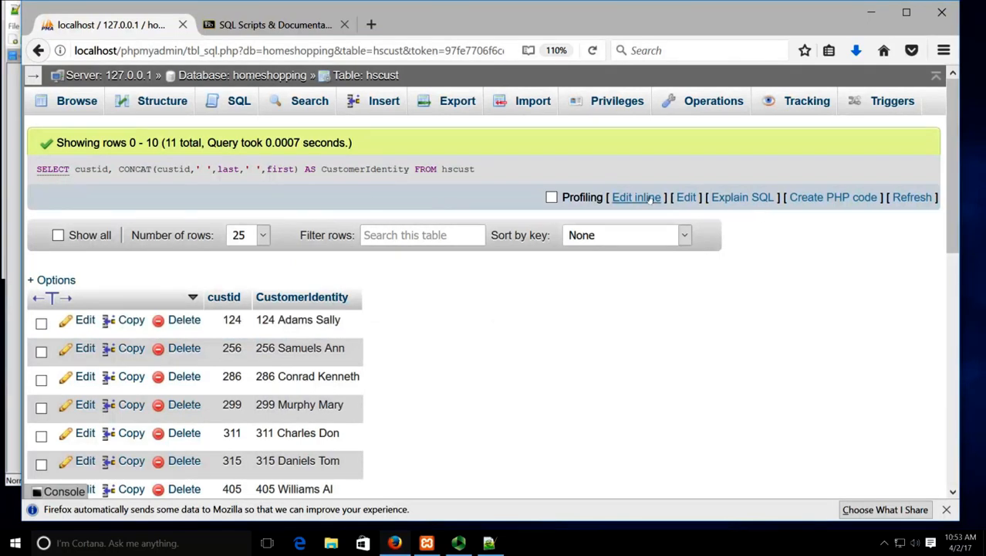
- Add WHERE CustomerIdentity = 0, run it, and dismiss the unknown-column error
{"action": "left_click", "coordinate": [636, 197]}
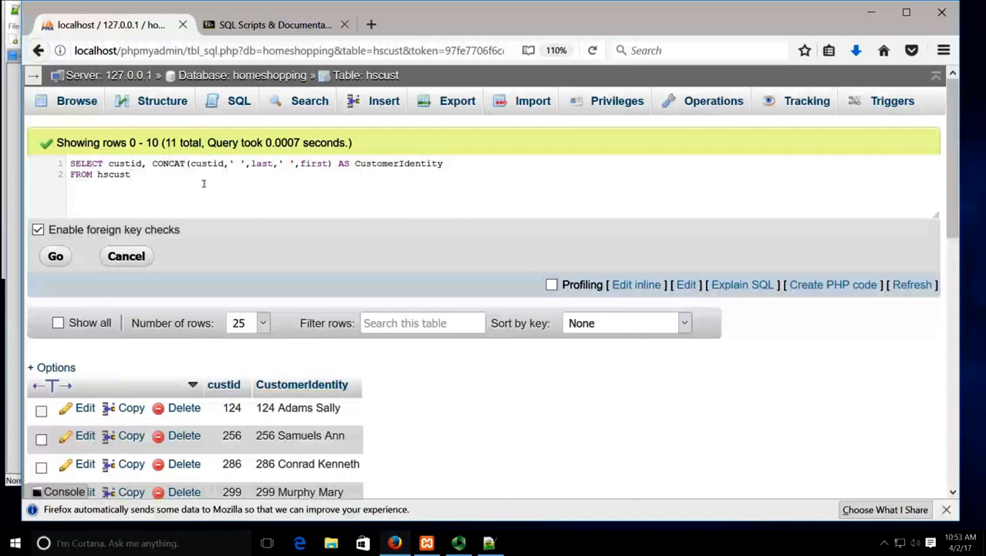
{"action": "type", "text": "WHERE"}
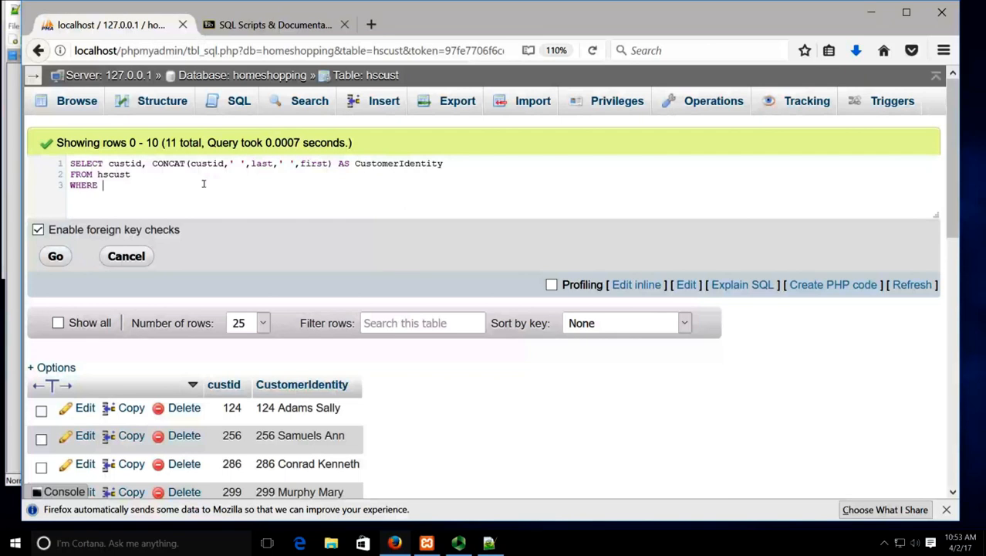
{"action": "type", "text": "CustomerIdenty"}
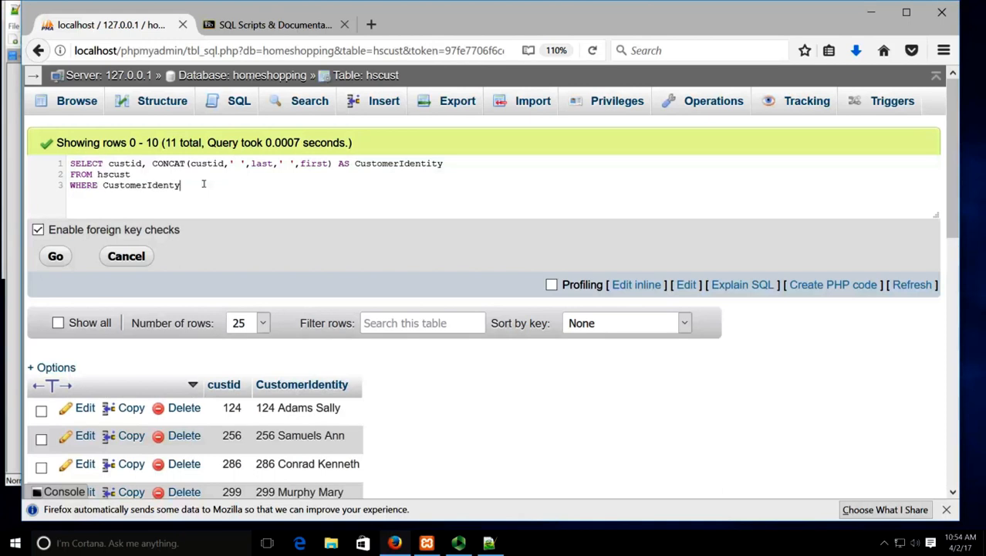
{"action": "type", "text": "="}
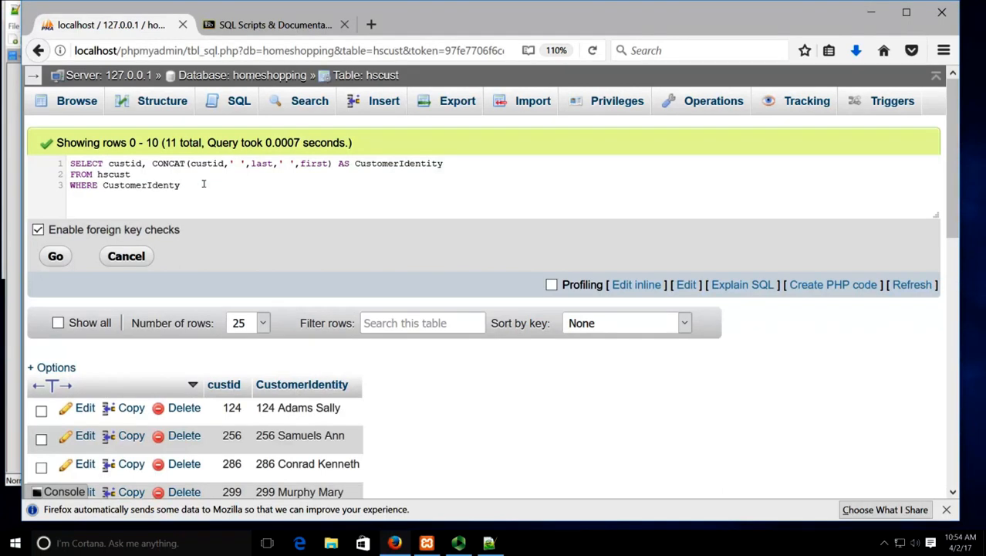
{"action": "type", "text": "= 0"}
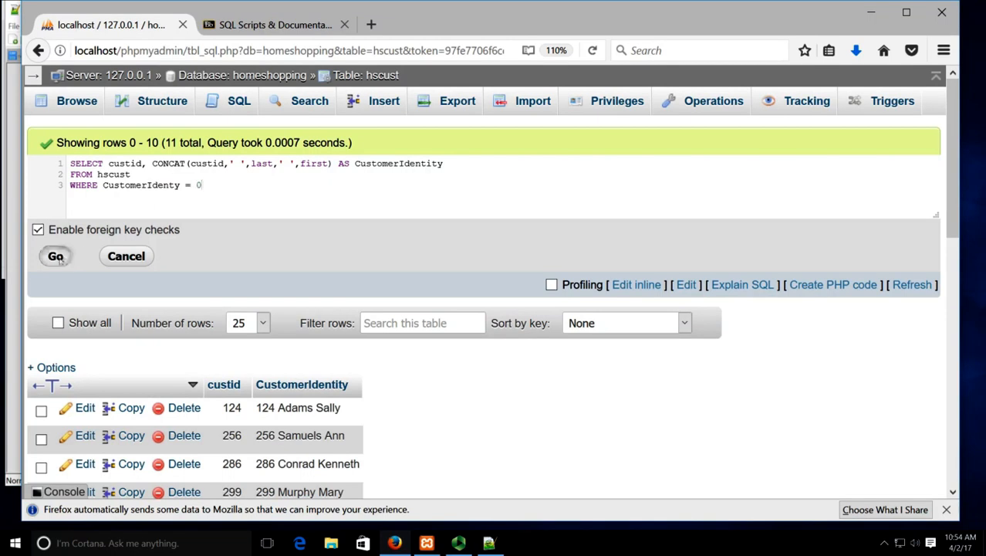
{"action": "left_click", "coordinate": [55, 256]}
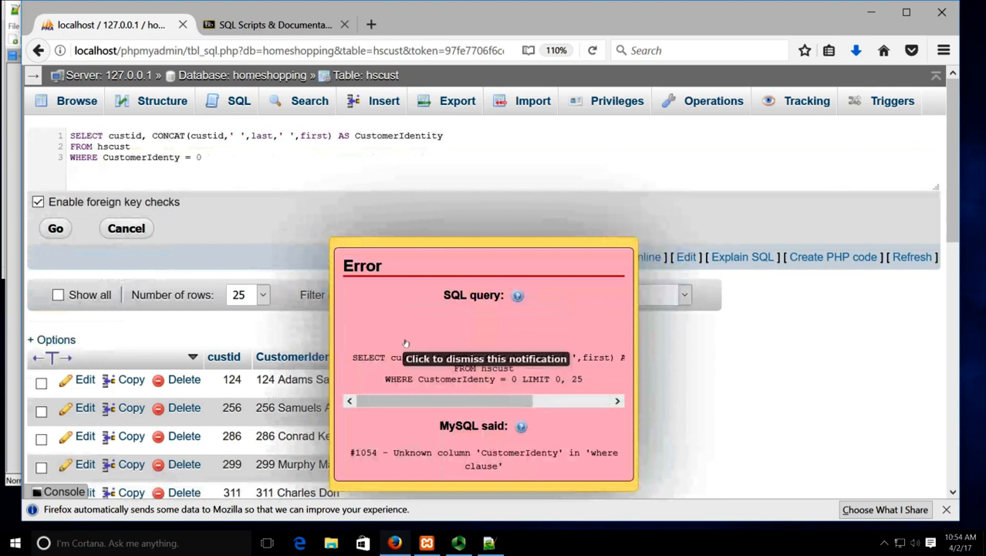
{"action": "left_click", "coordinate": [485, 358]}
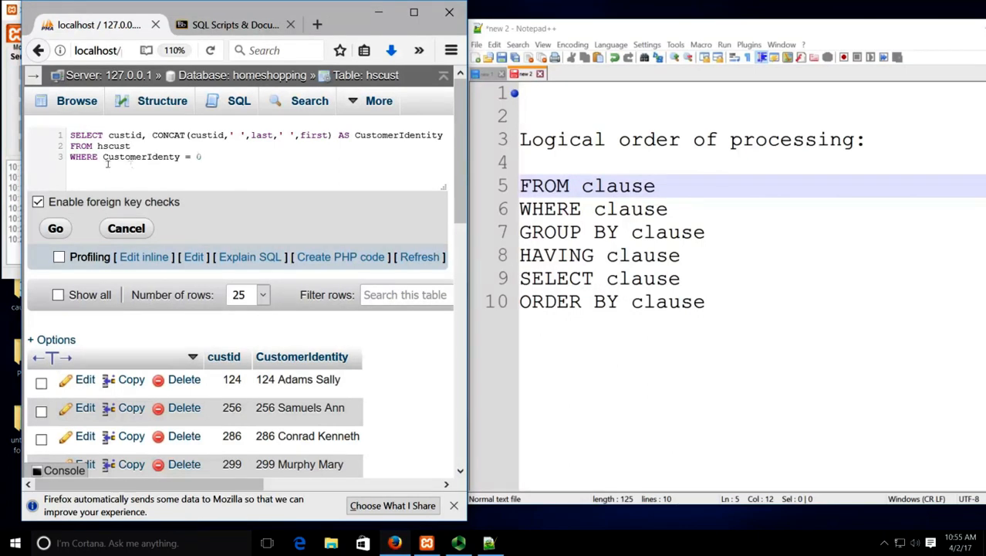
- Select the alias in the WHERE clause to replace it with custid
{"action": "double_click", "coordinate": [141, 156]}
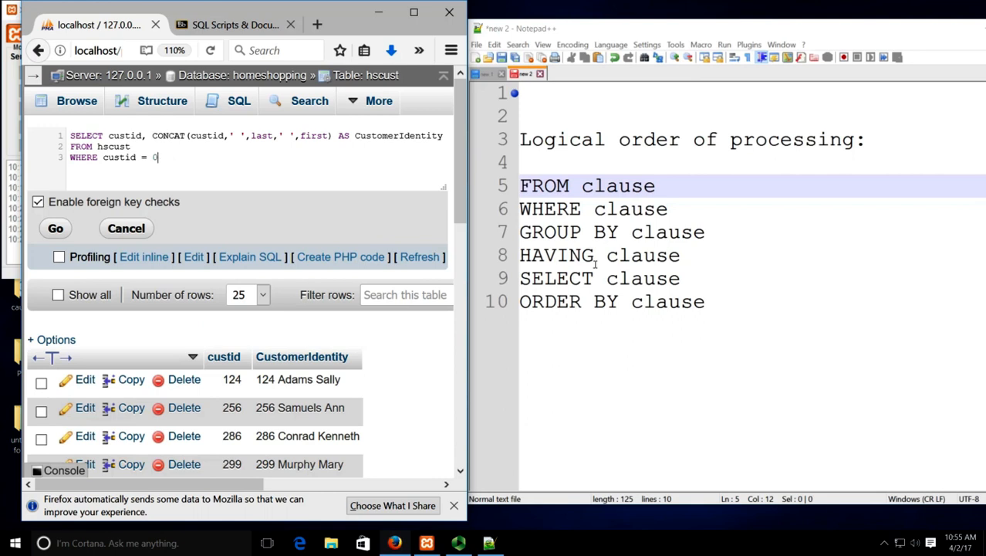
{"action": "mouse_move", "coordinate": [594, 264]}
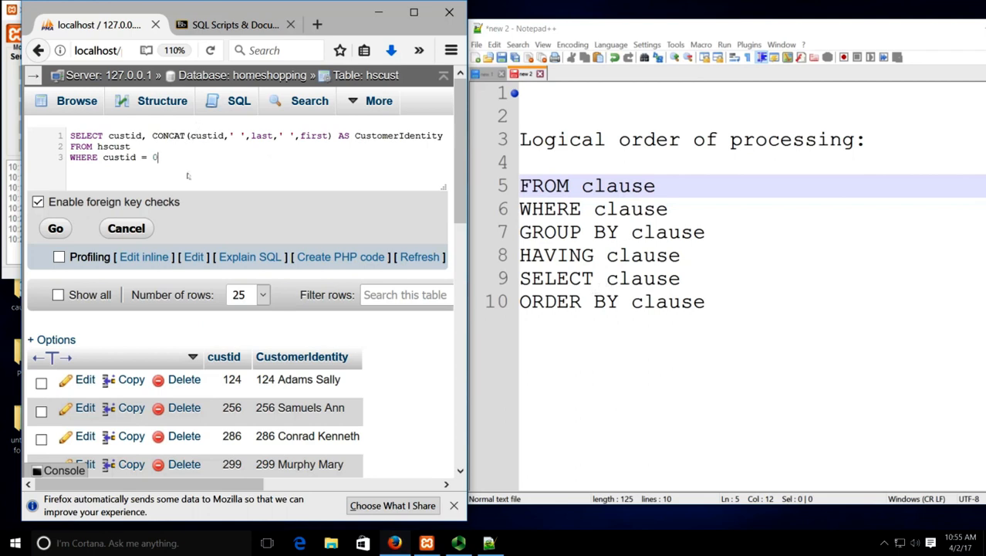
{"action": "mouse_move", "coordinate": [283, 171]}
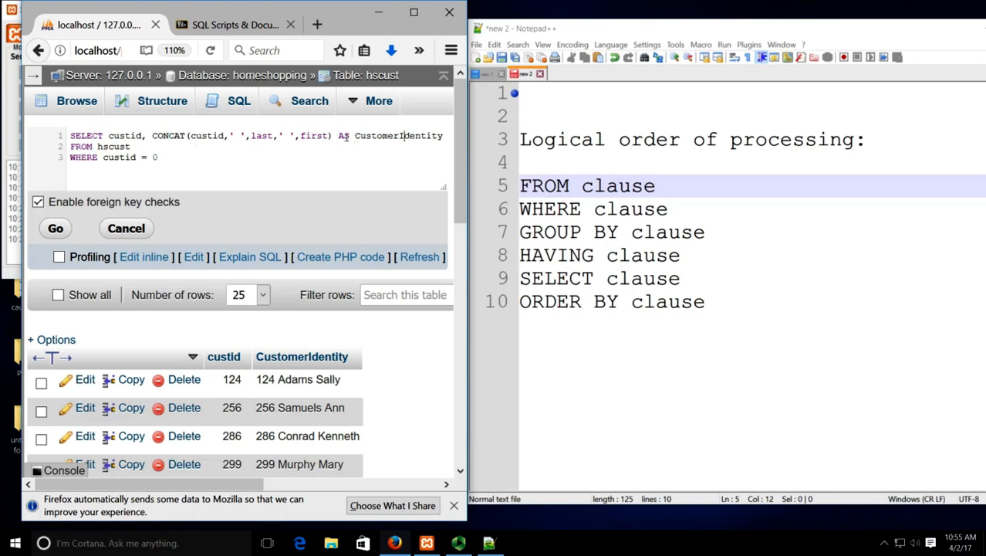
{"action": "double_click", "coordinate": [397, 135]}
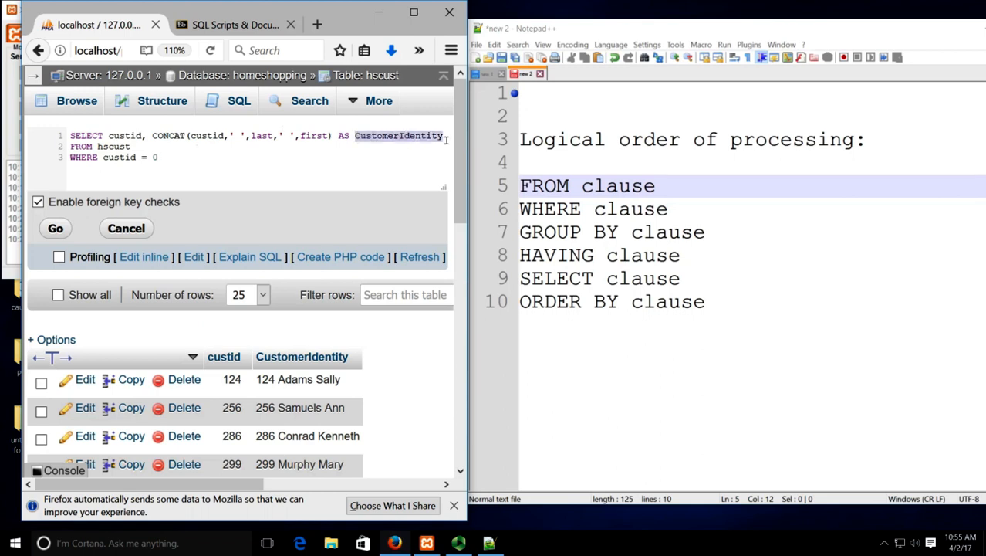